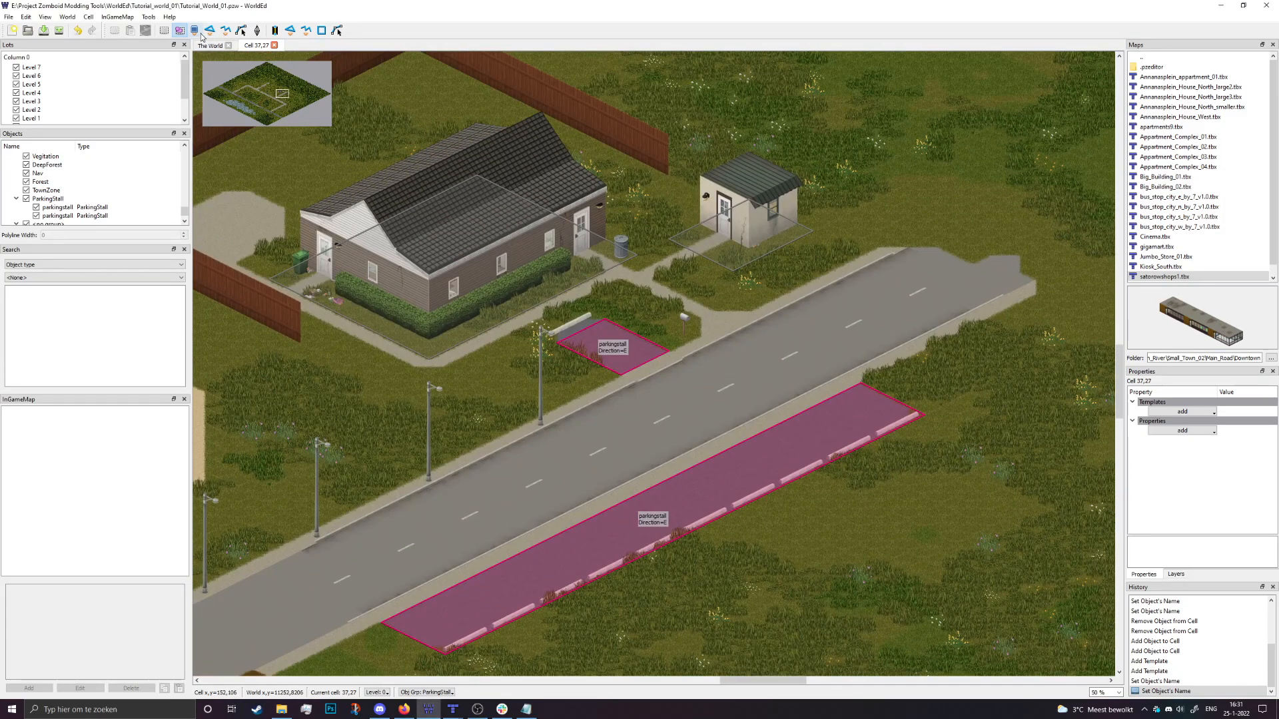
mouse_move(208, 30)
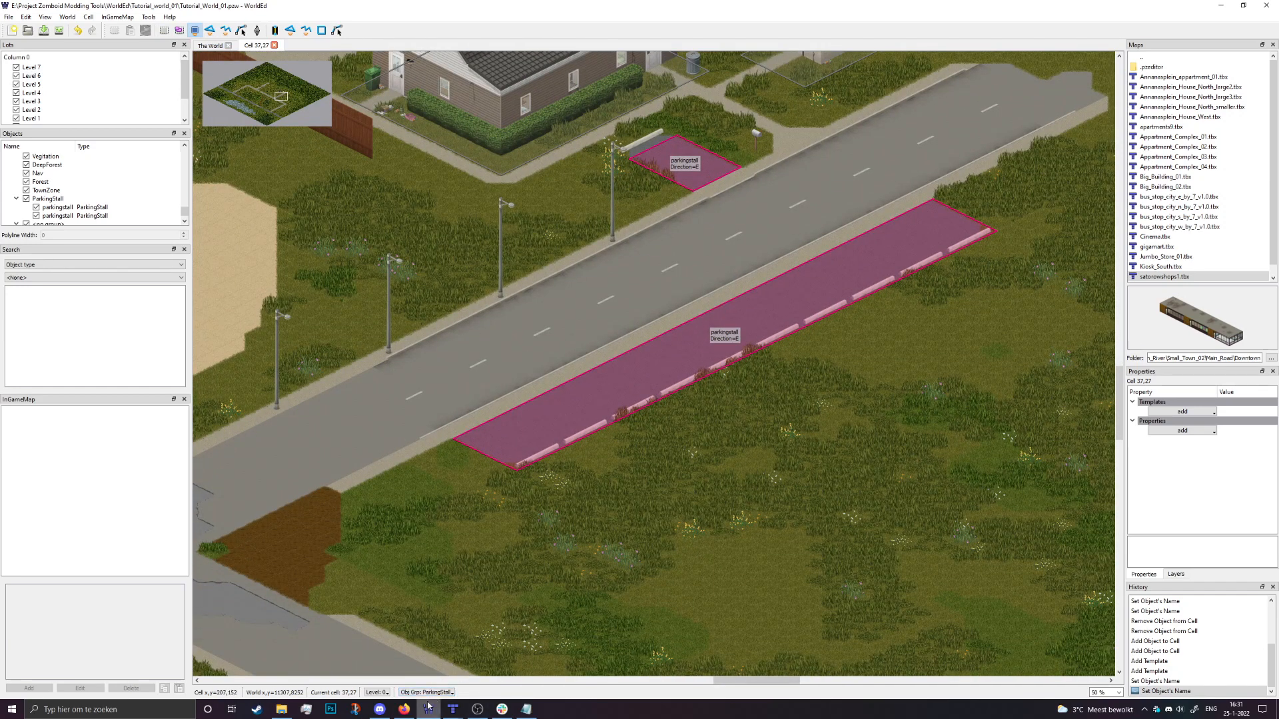
Set the status bar Obj Grp to Nav for new zones.
click(425, 693)
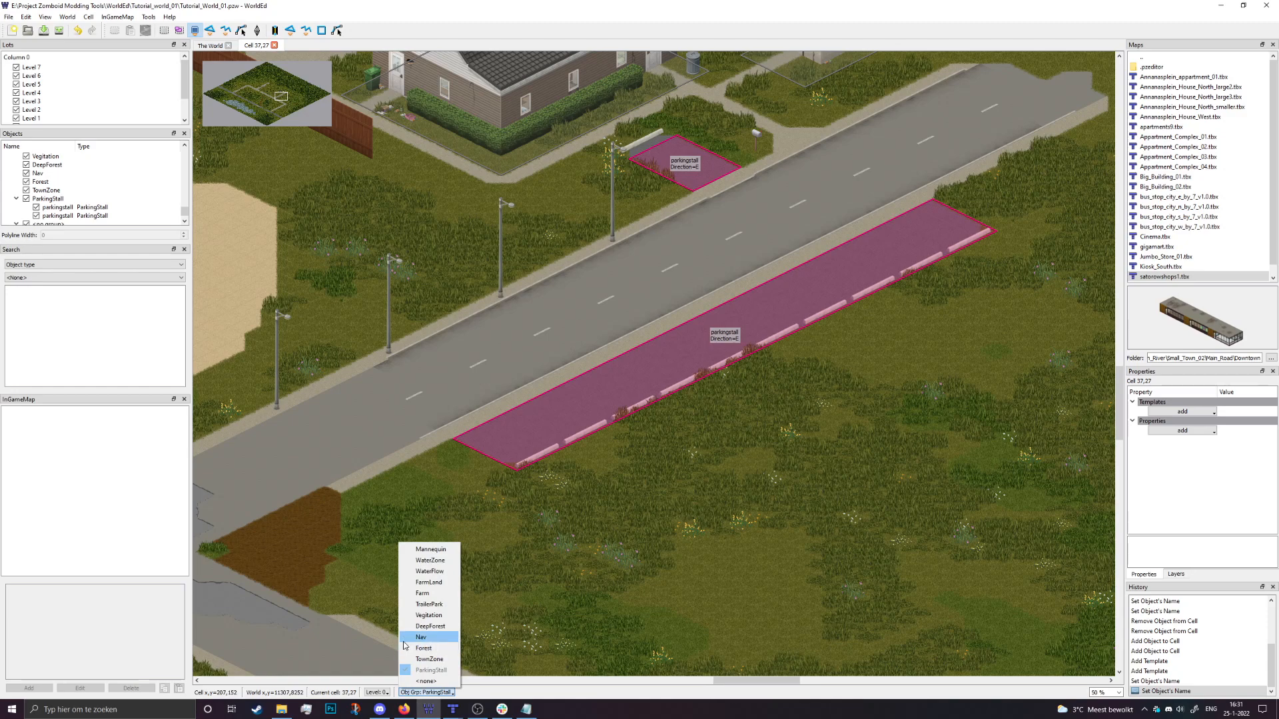
click(421, 637)
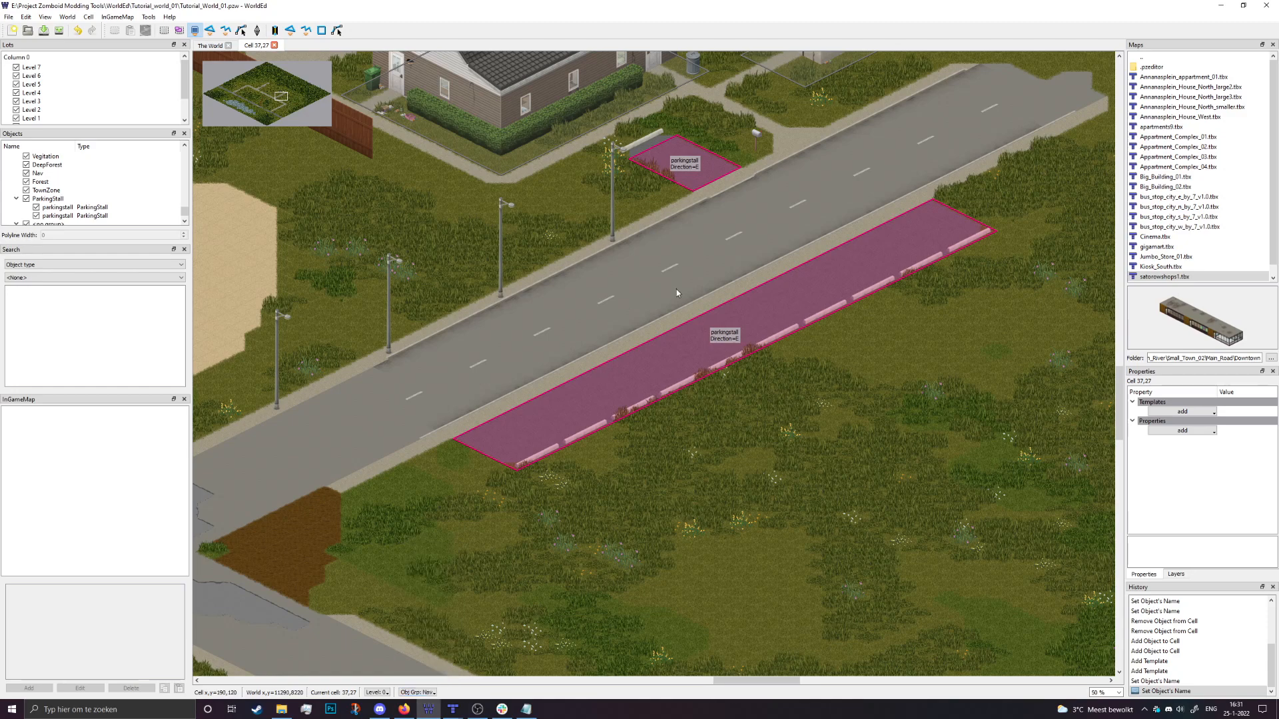
scroll(down, 3)
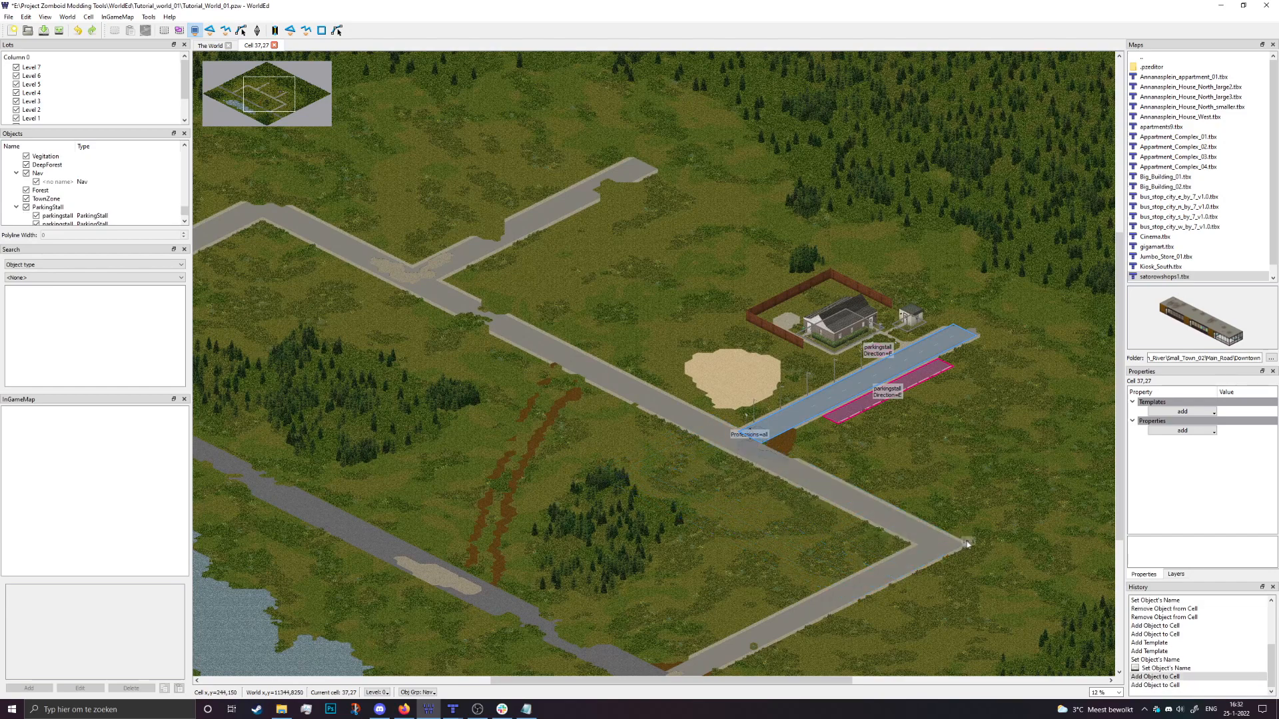
Draw Nav rectangles over the road segments, including the long diagonal road.
drag(970, 542, 237, 204)
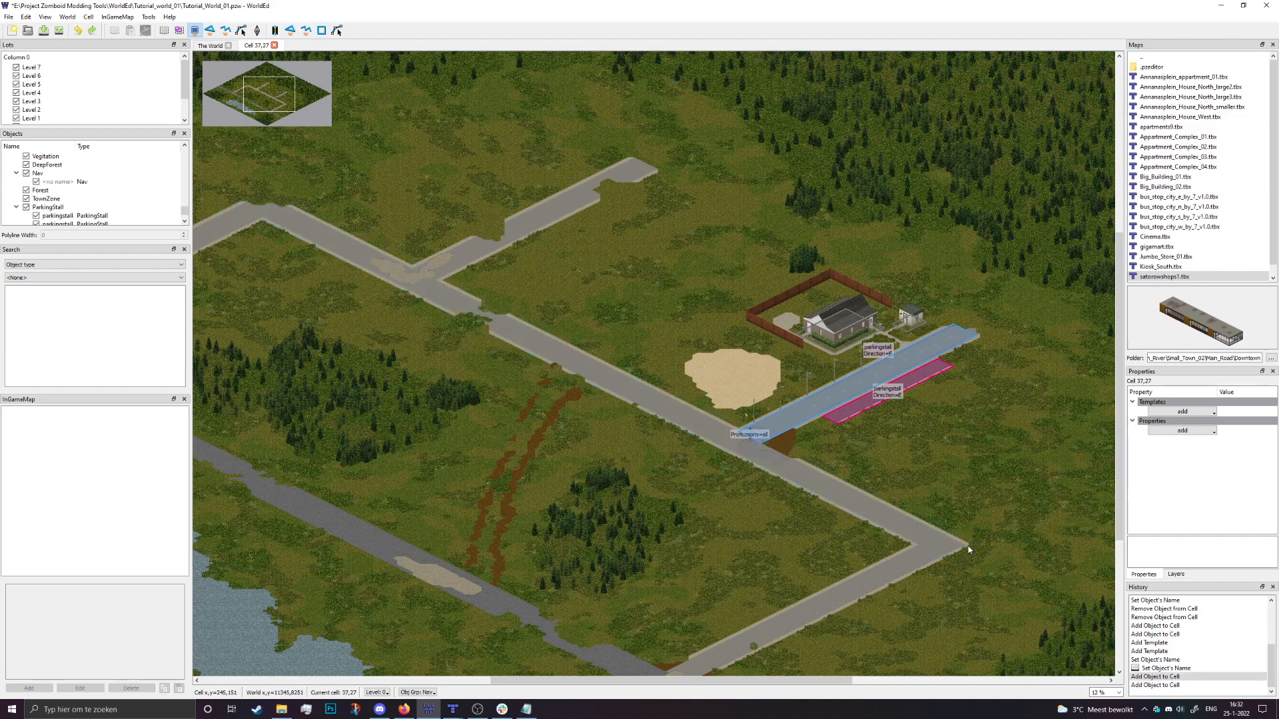
drag(970, 550, 245, 207)
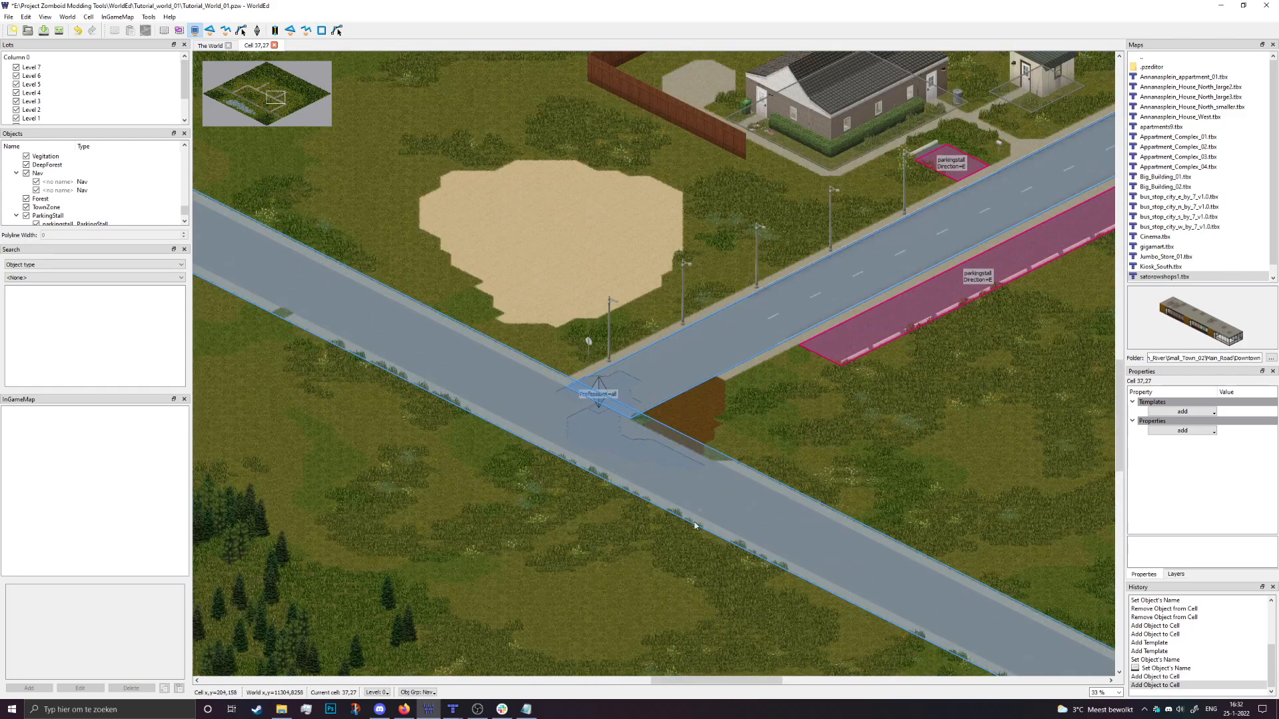
scroll(down, 3)
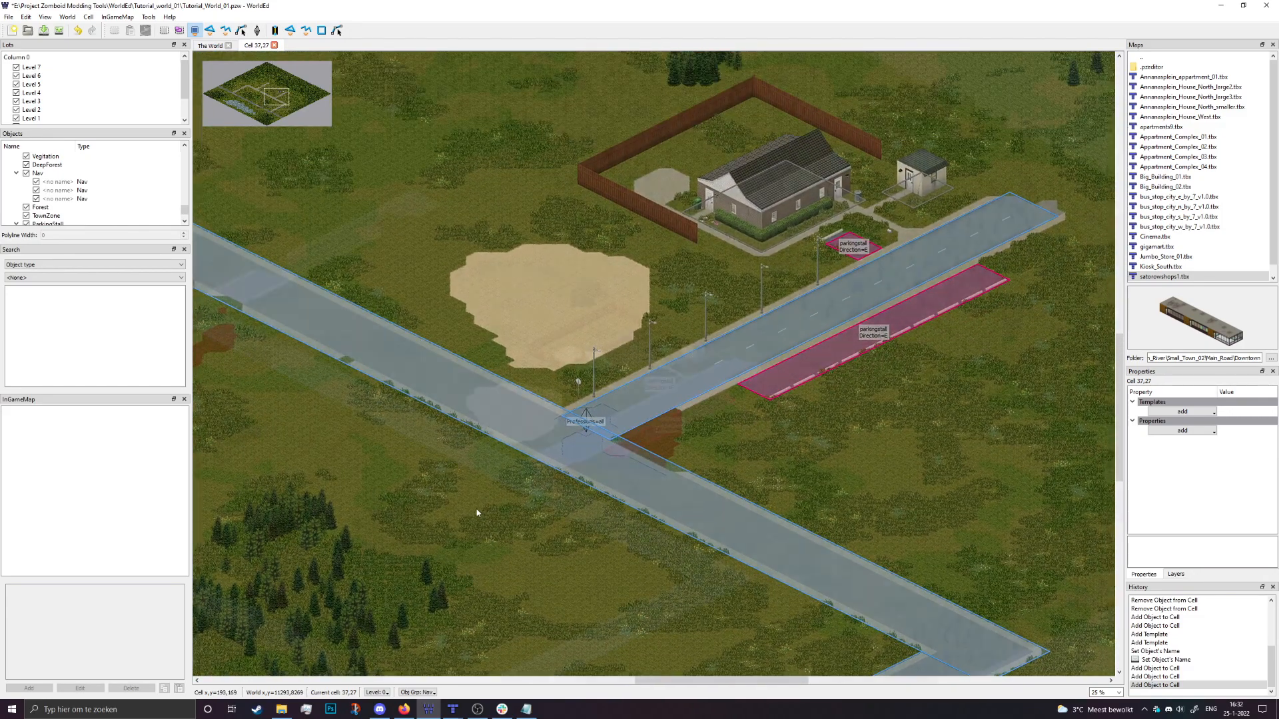
scroll(down, 3)
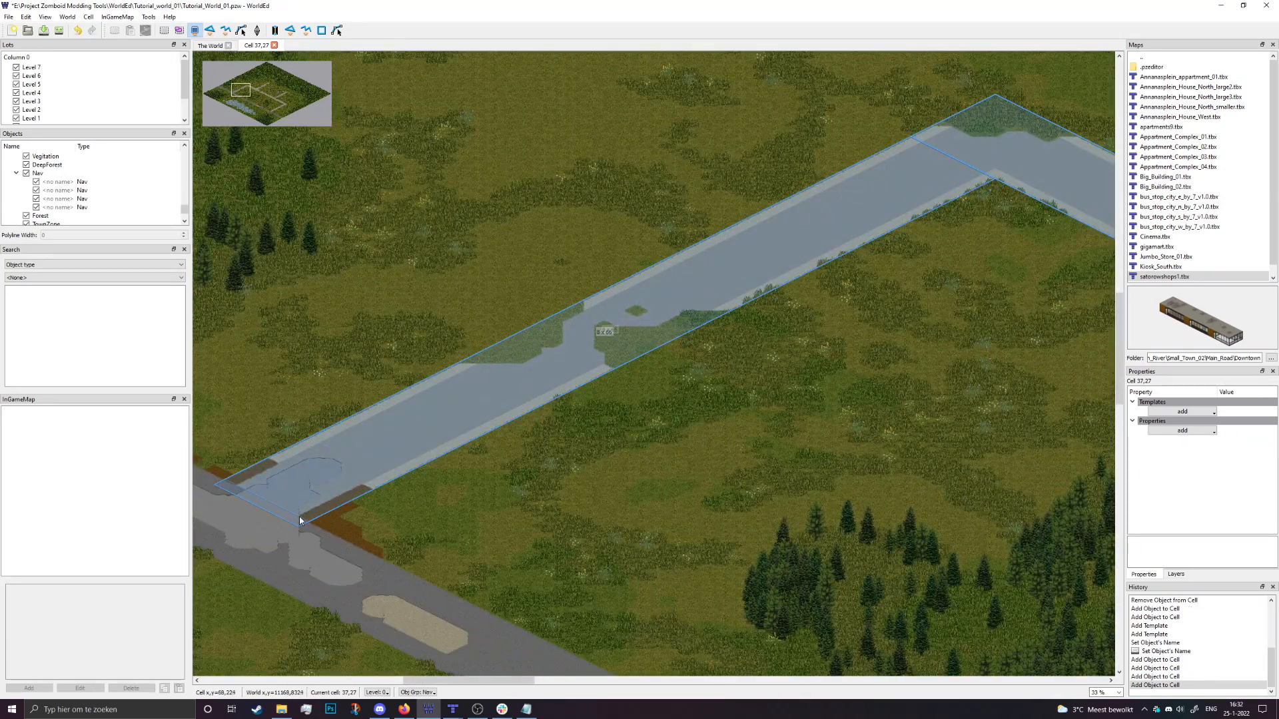
scroll(down, 3)
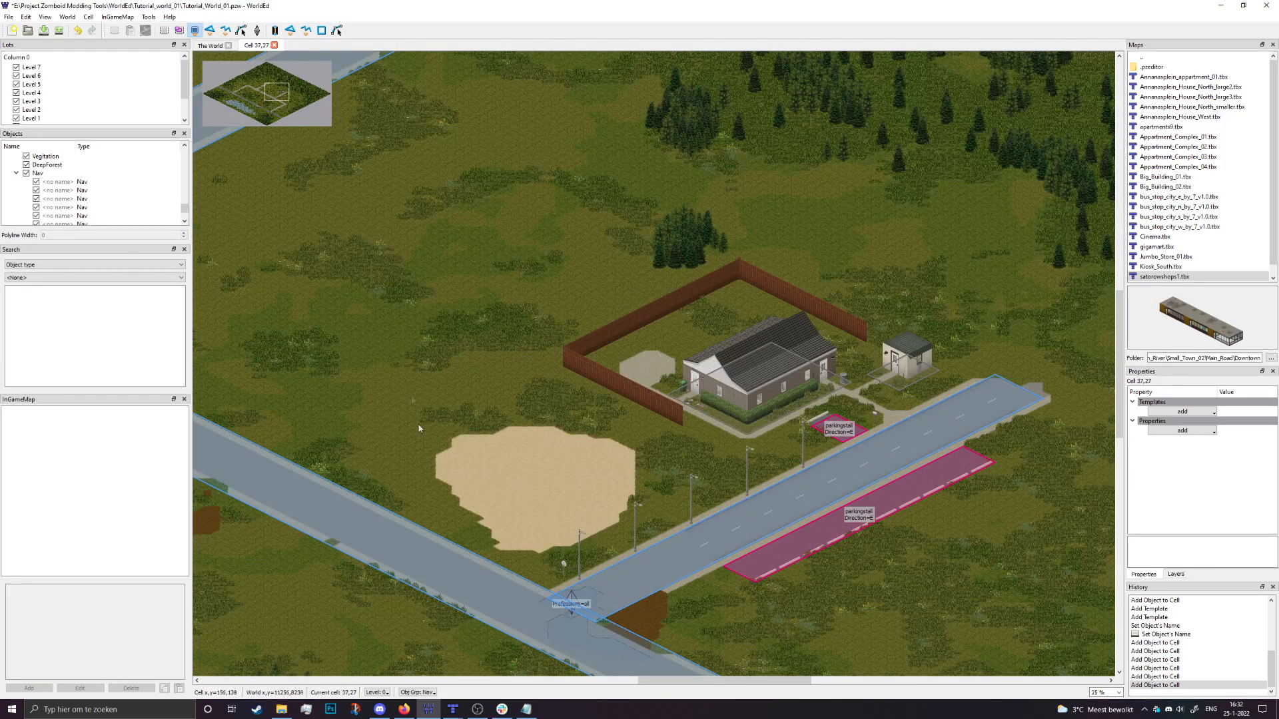
Open the Obj Grp dropdown in the status bar to view available groups.
click(417, 693)
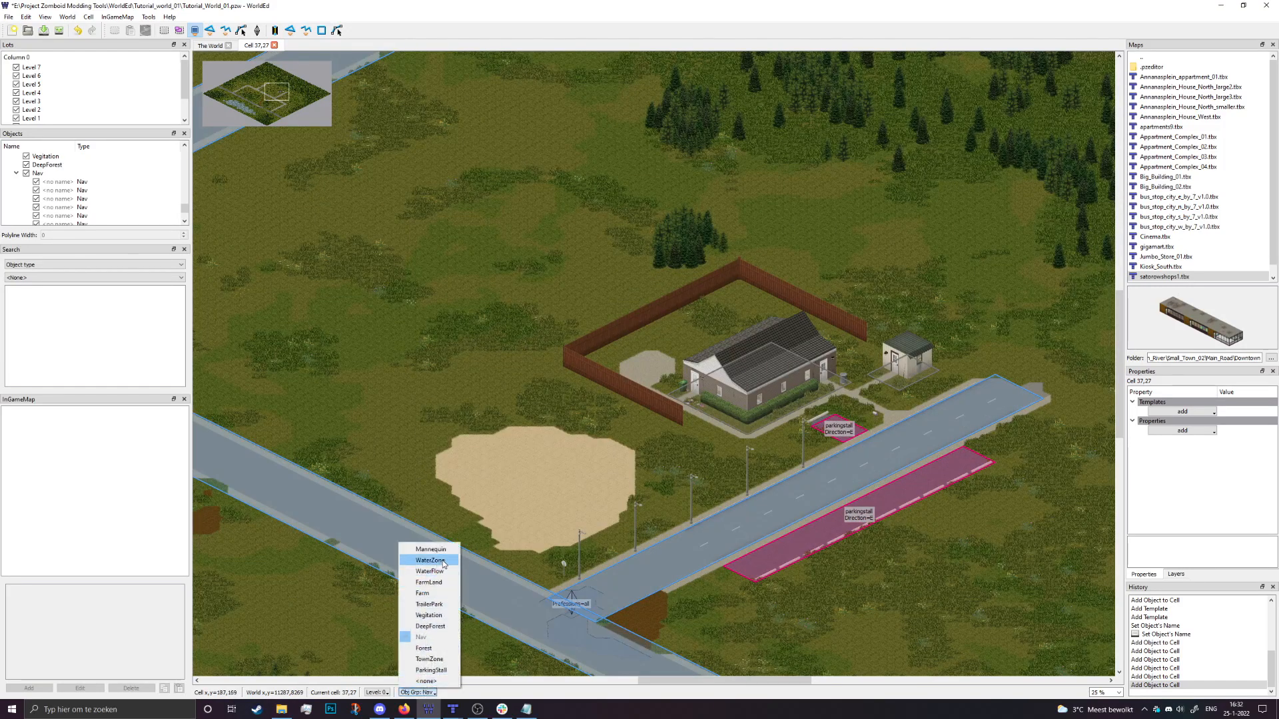
mouse_move(446, 586)
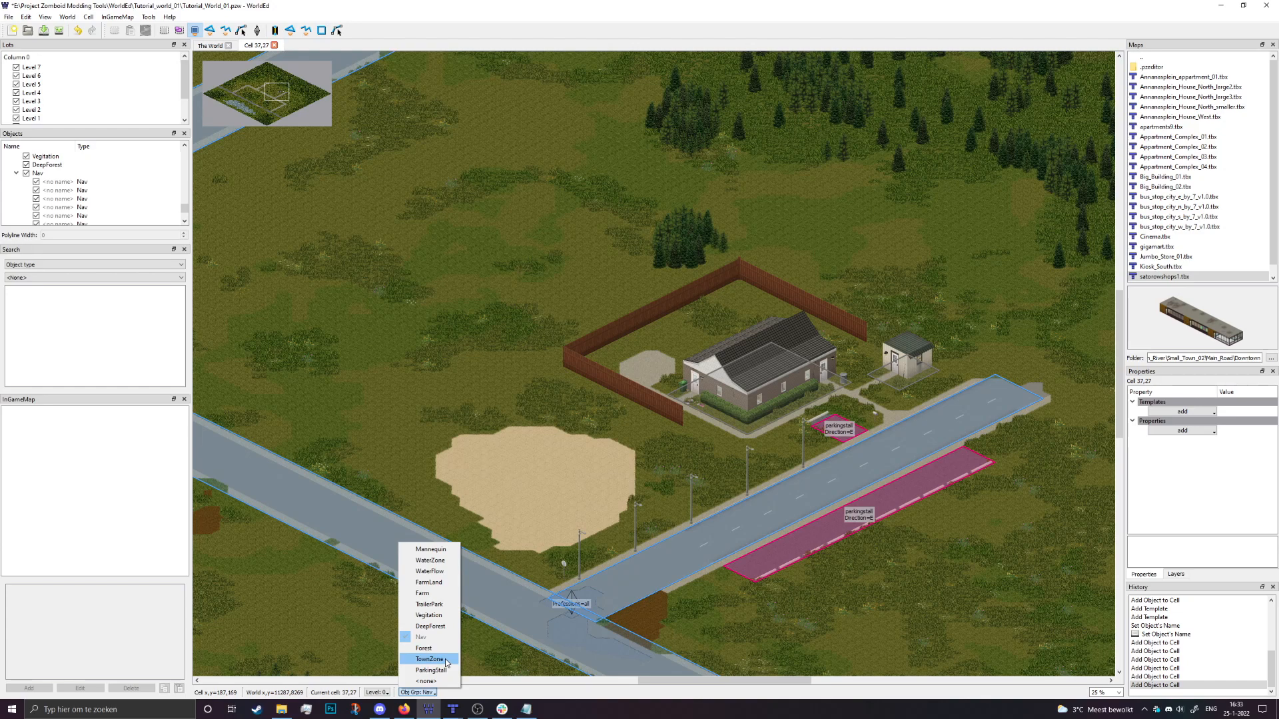
mouse_move(430, 604)
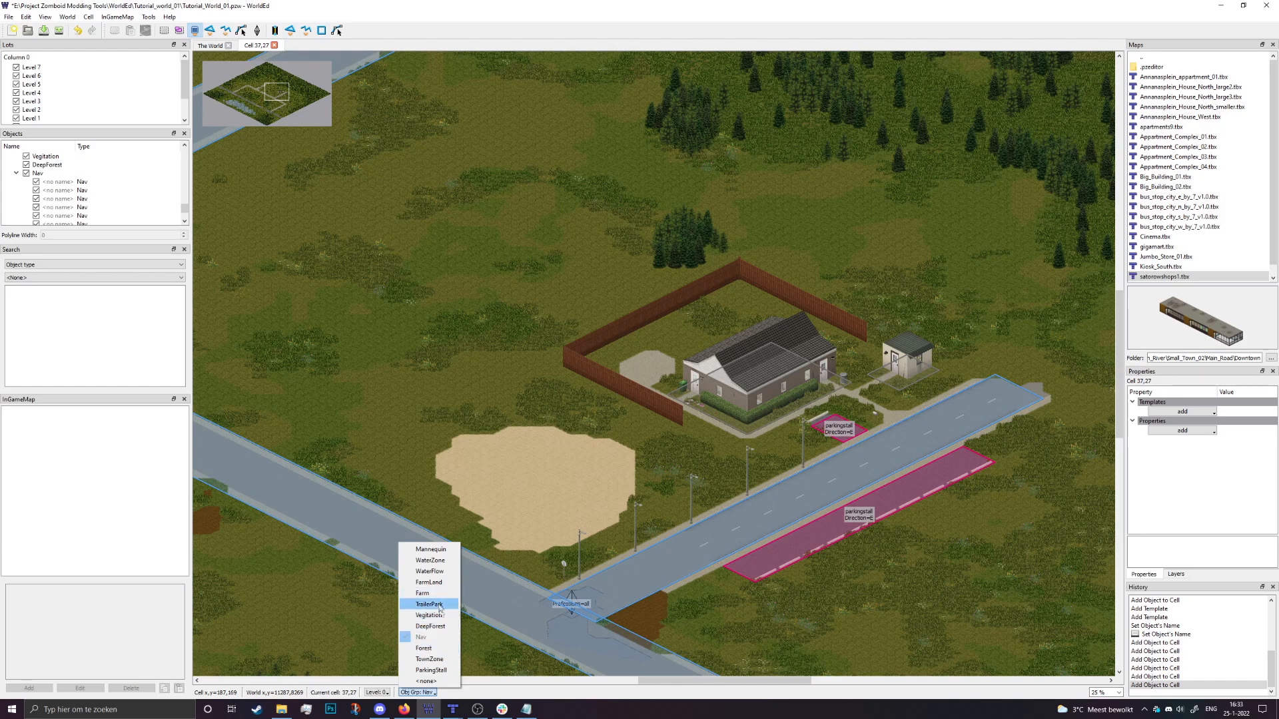
mouse_move(428, 615)
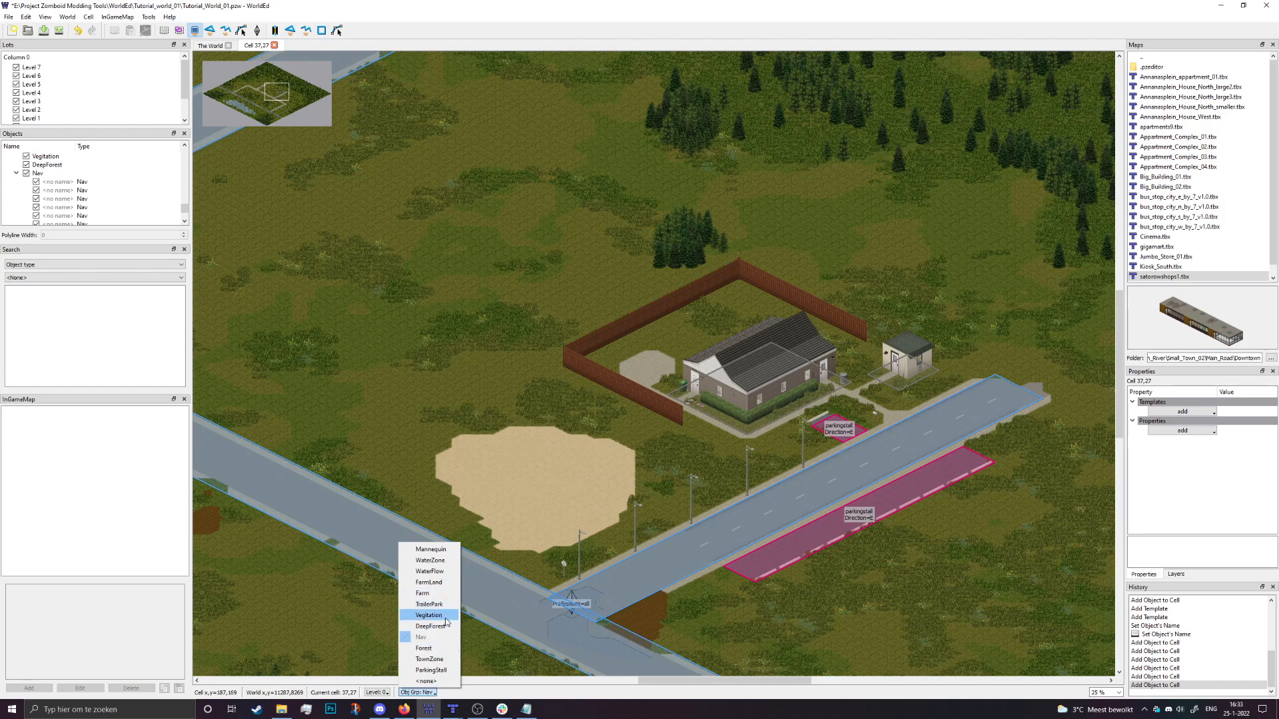
mouse_move(431, 626)
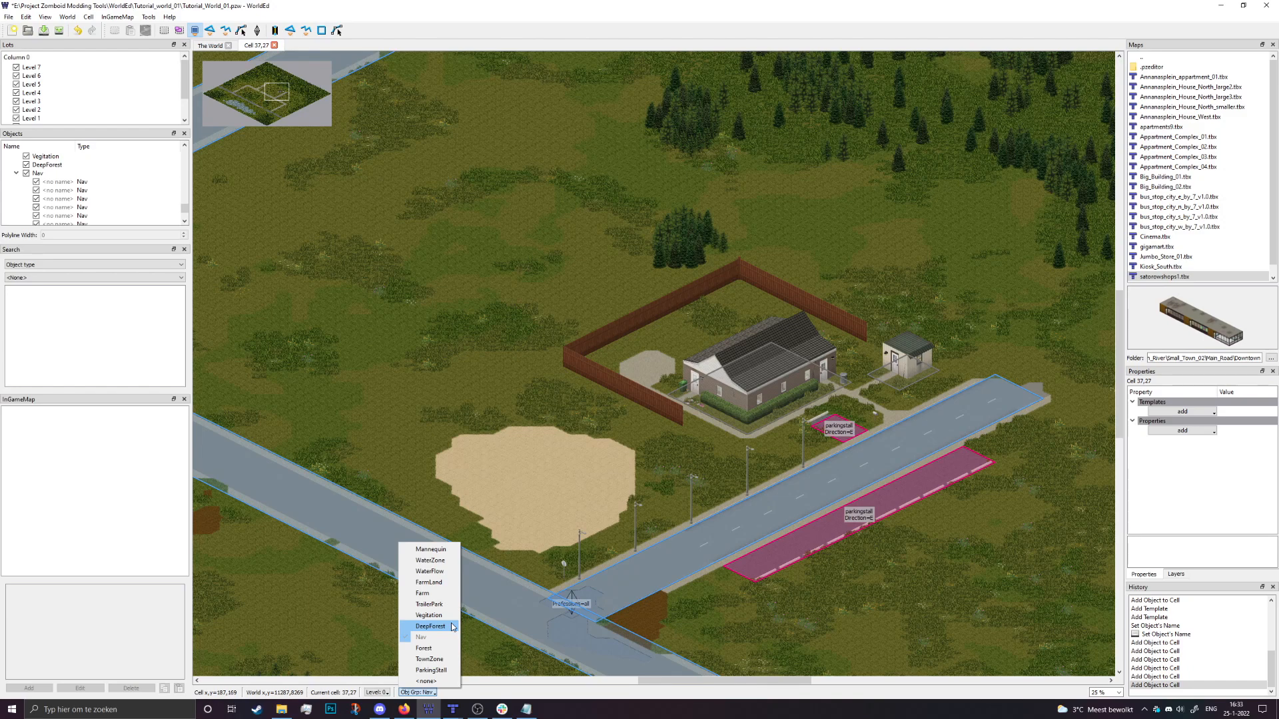
mouse_move(448, 627)
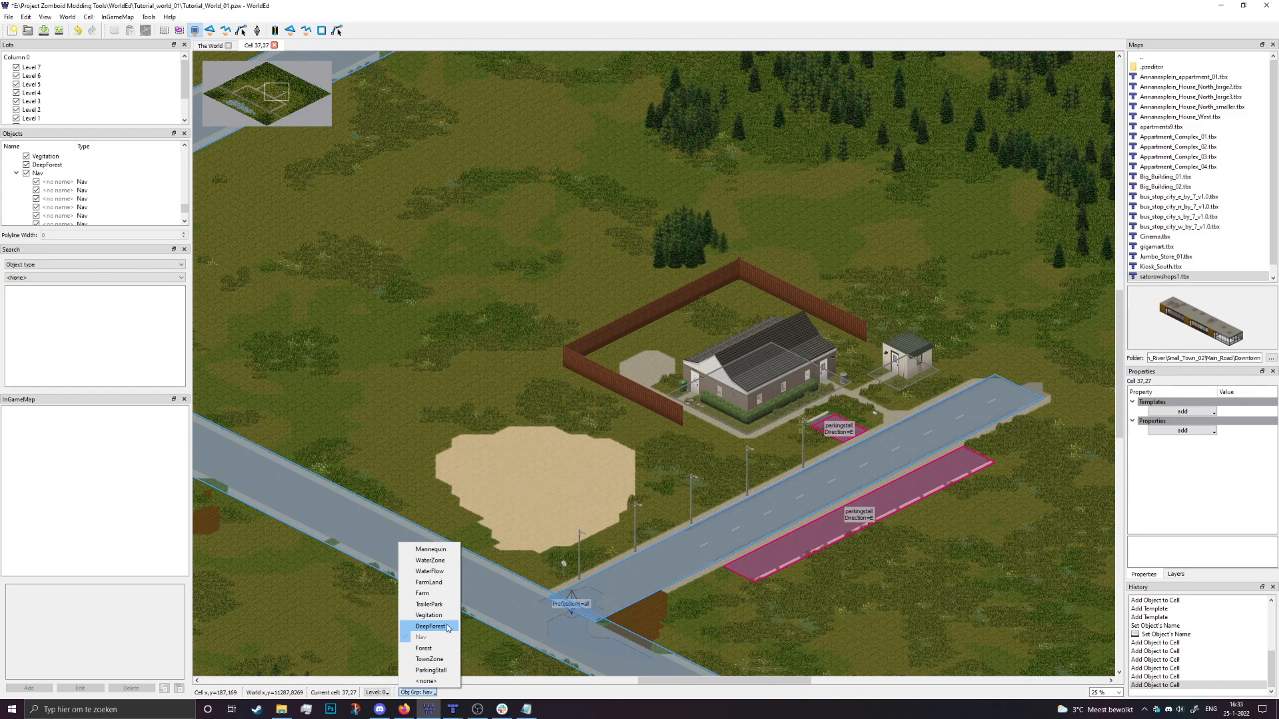
Select DeepForest and close a polygon around the dense trees north of the house.
click(429, 626)
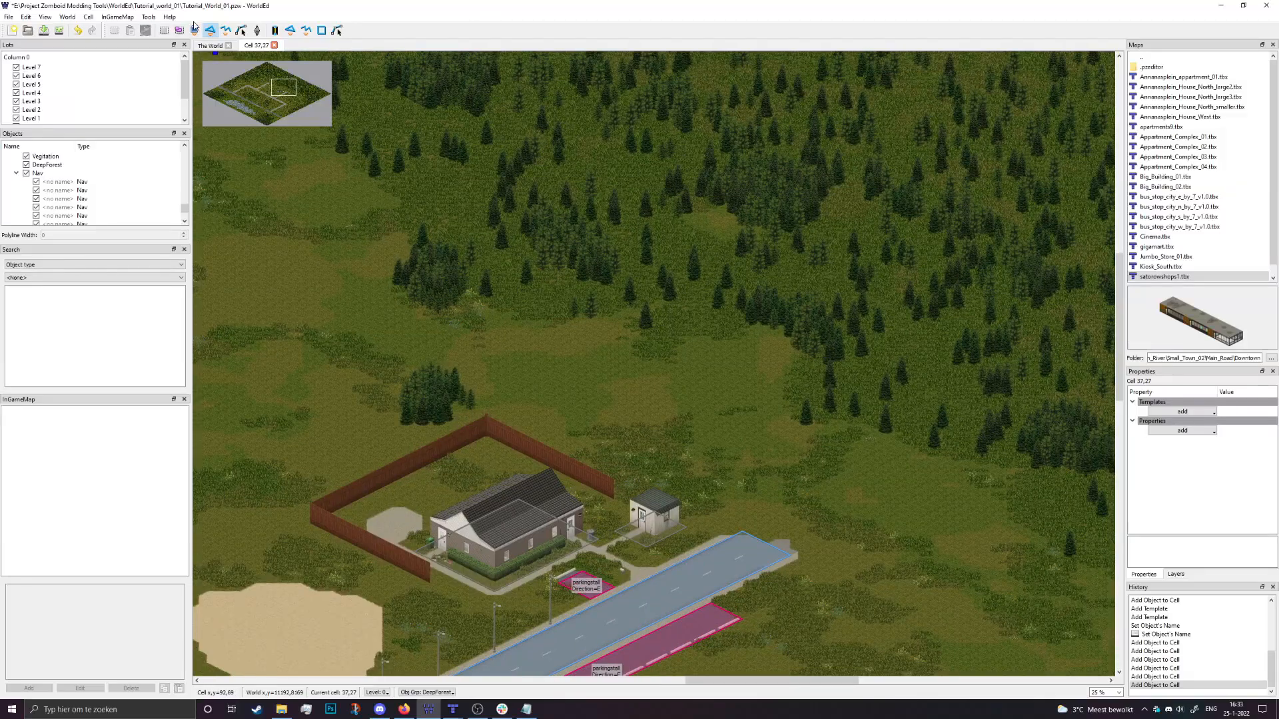
scroll(down, 3)
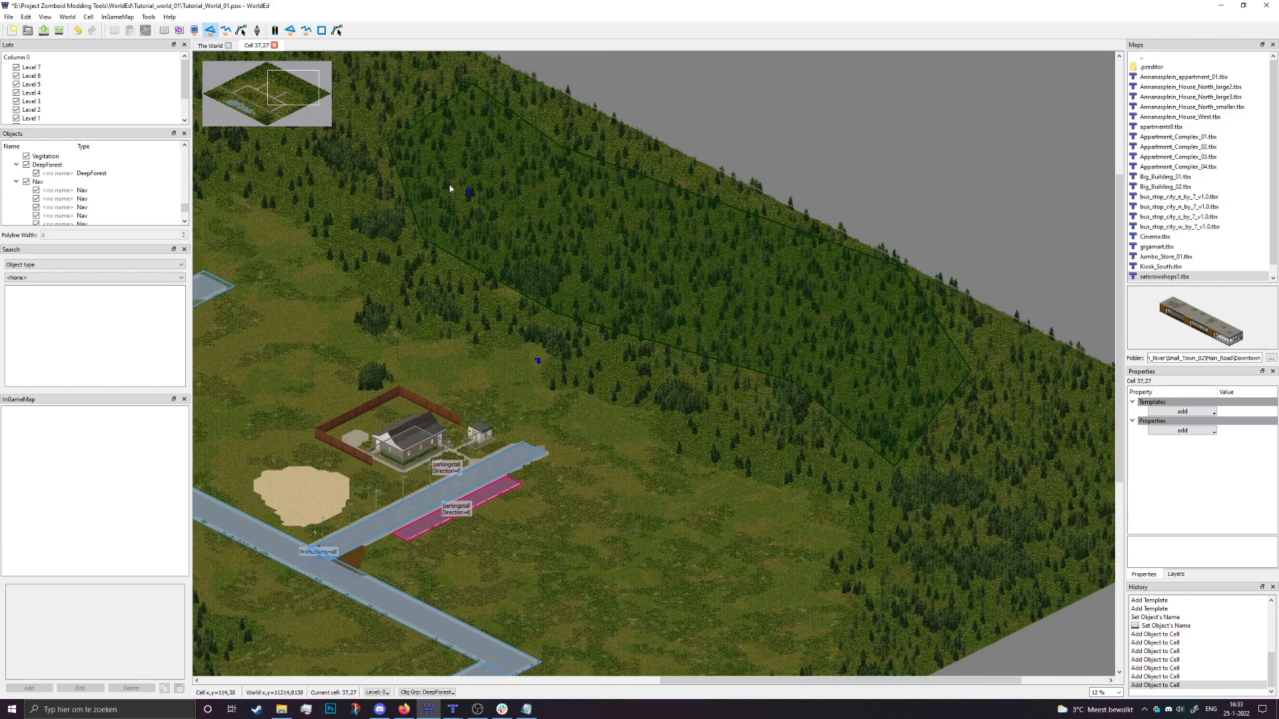
click(47, 164)
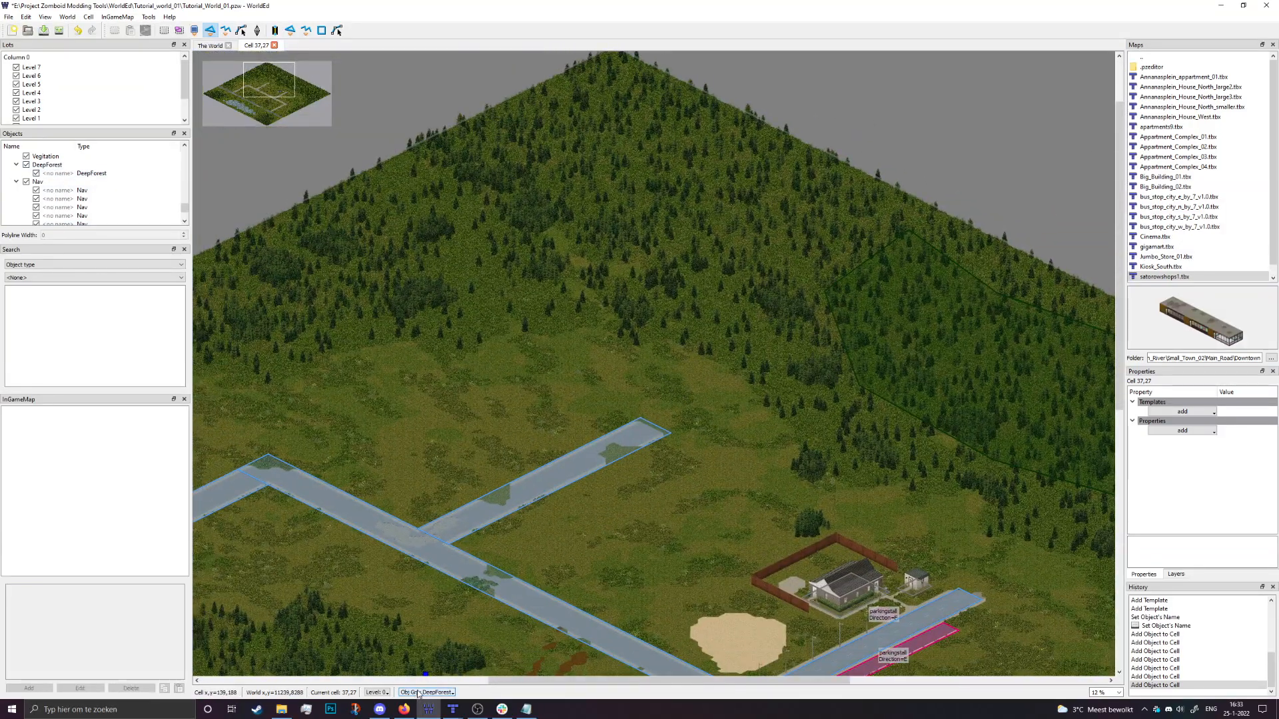
Switch to Forest and outline the tree patches west and southwest of the house.
click(426, 693)
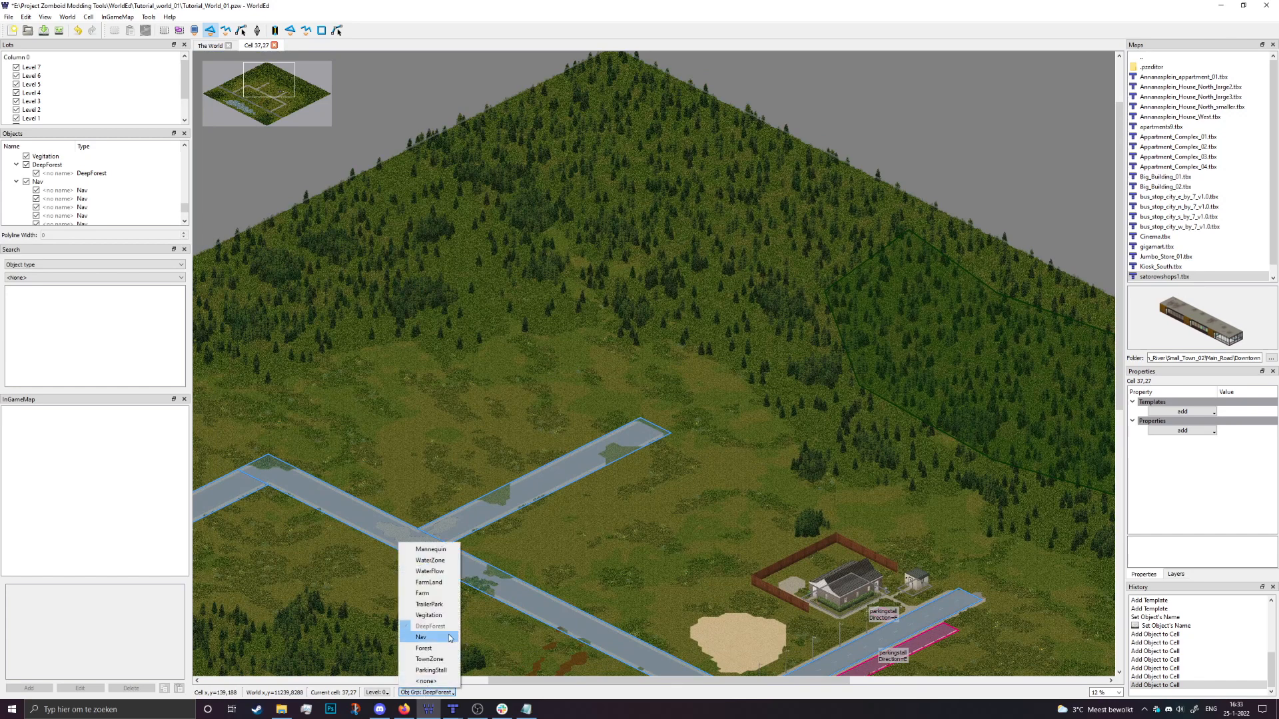
mouse_move(423, 648)
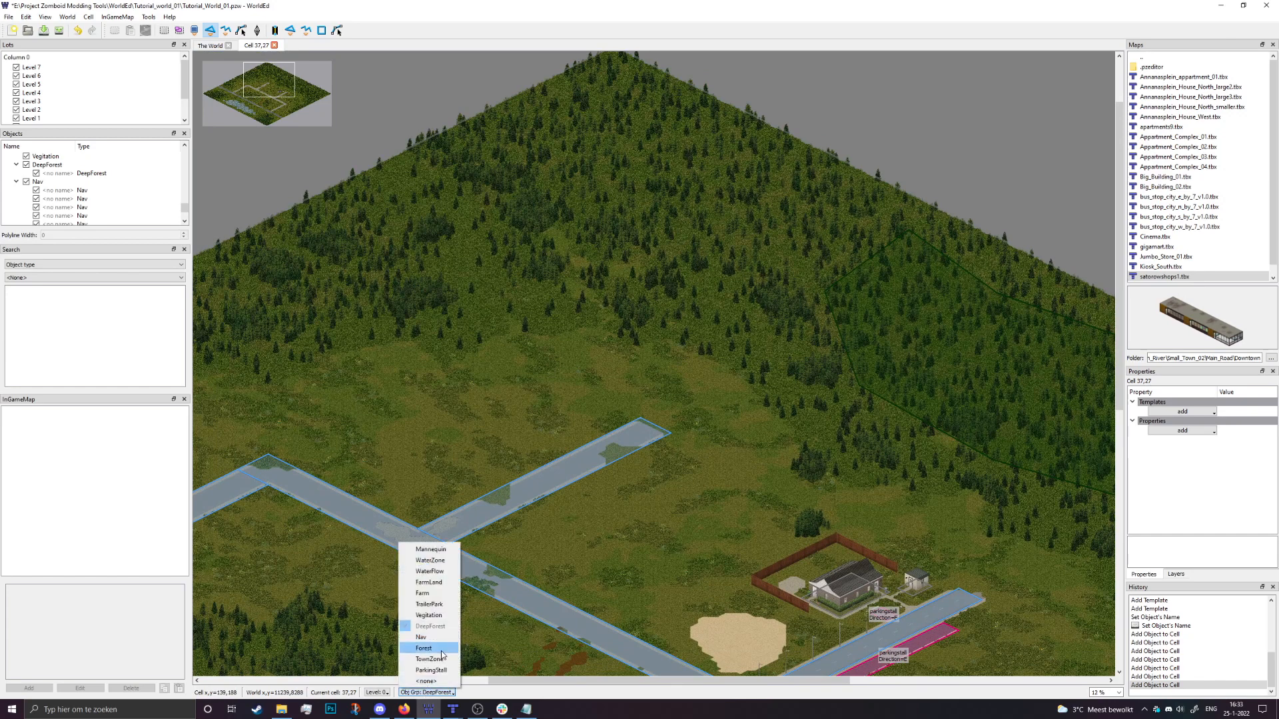
mouse_move(429, 625)
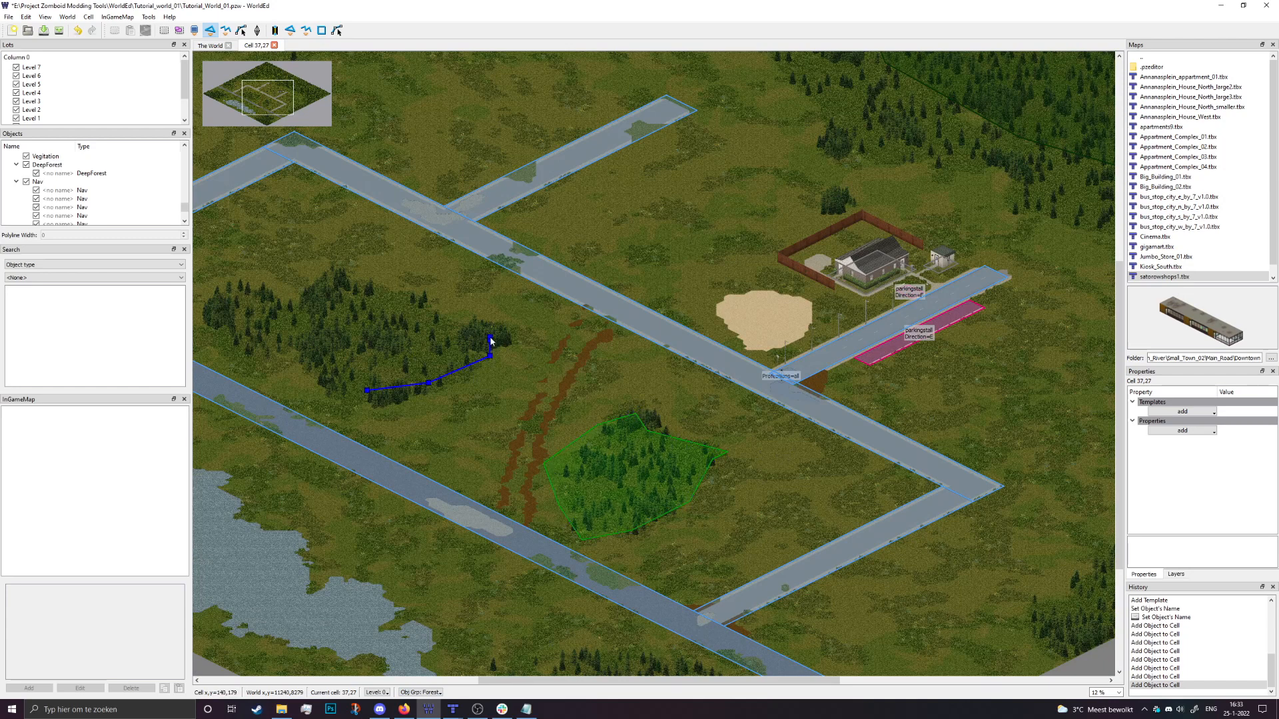
click(335, 385)
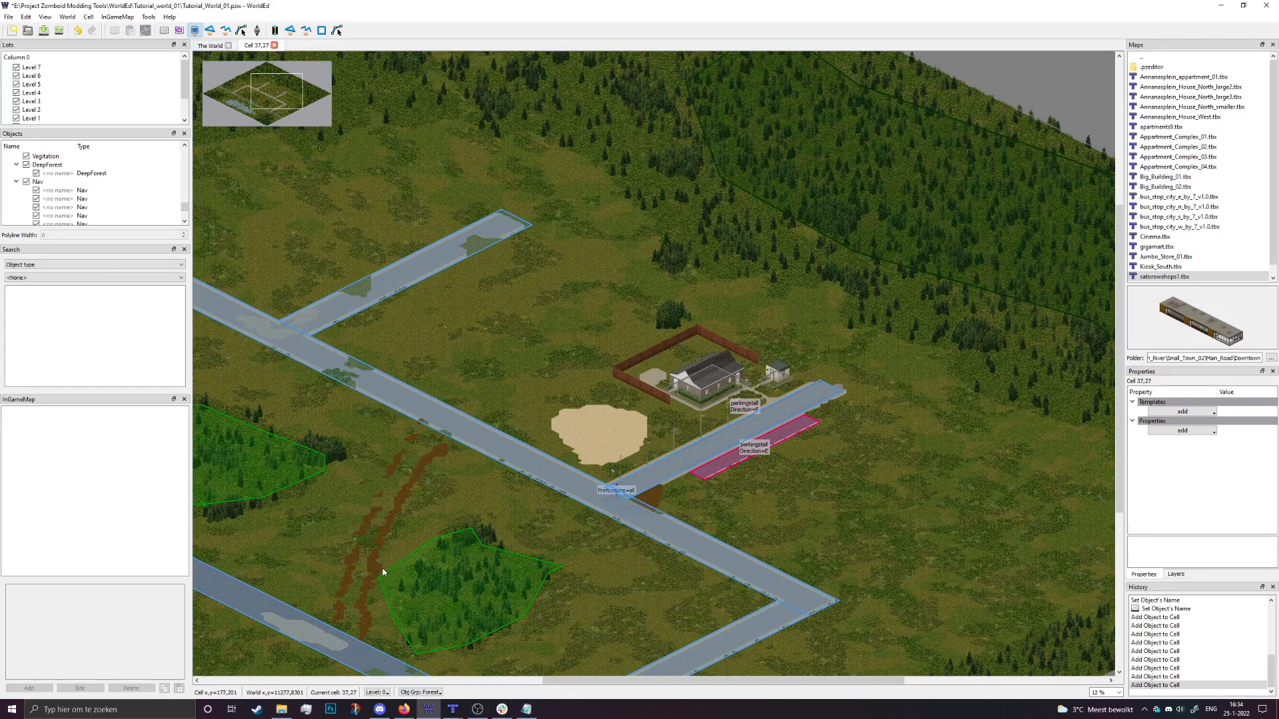
mouse_move(465, 621)
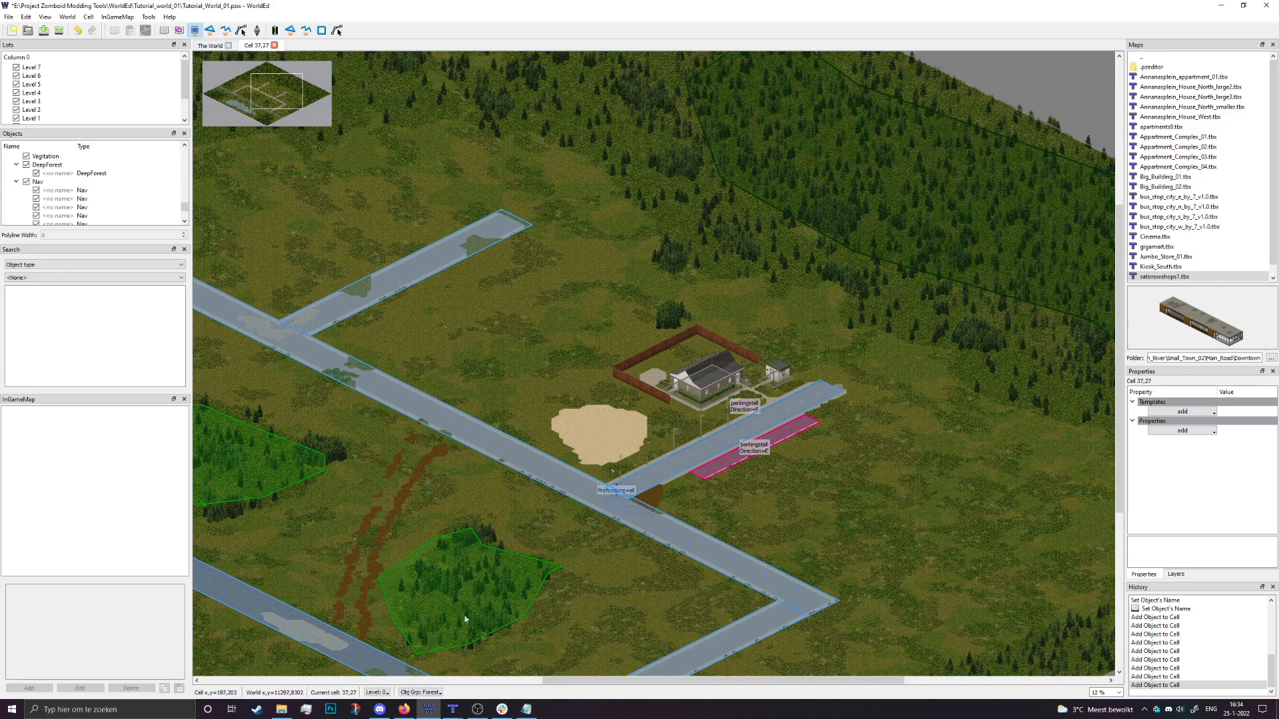
Select TownZone and draw a rectangle around the fenced house lot.
click(418, 693)
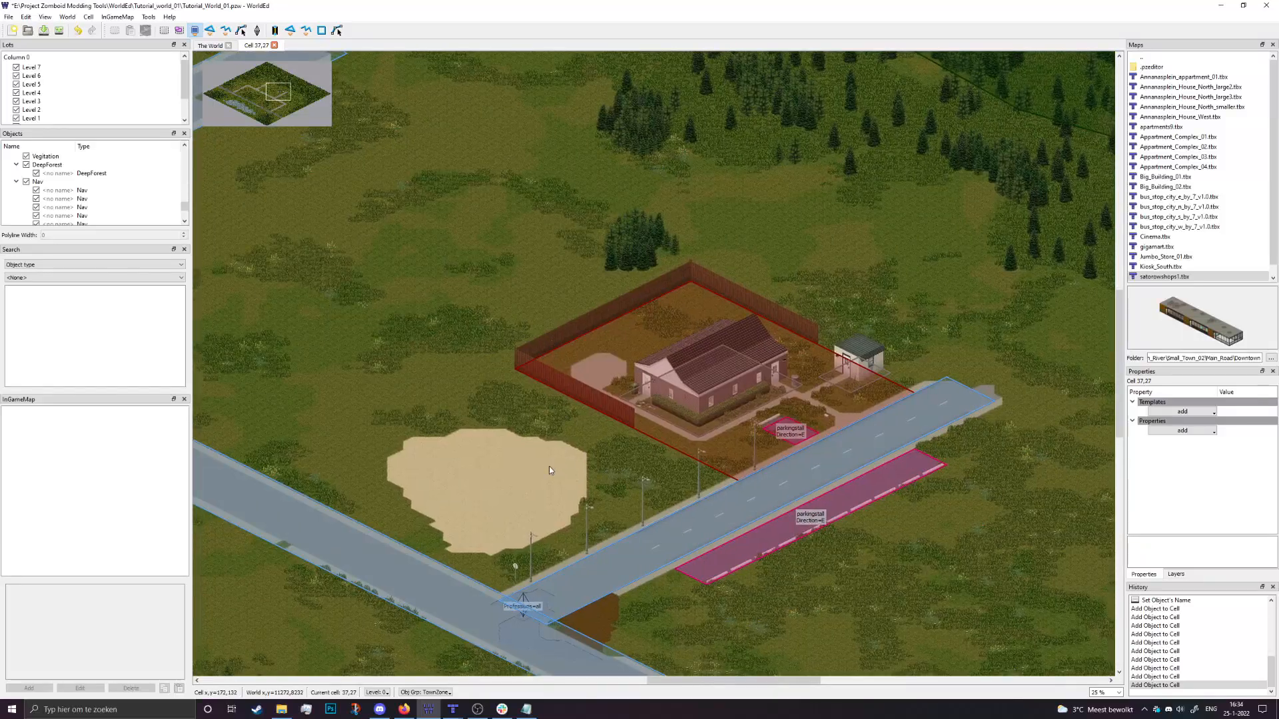
scroll(down, 3)
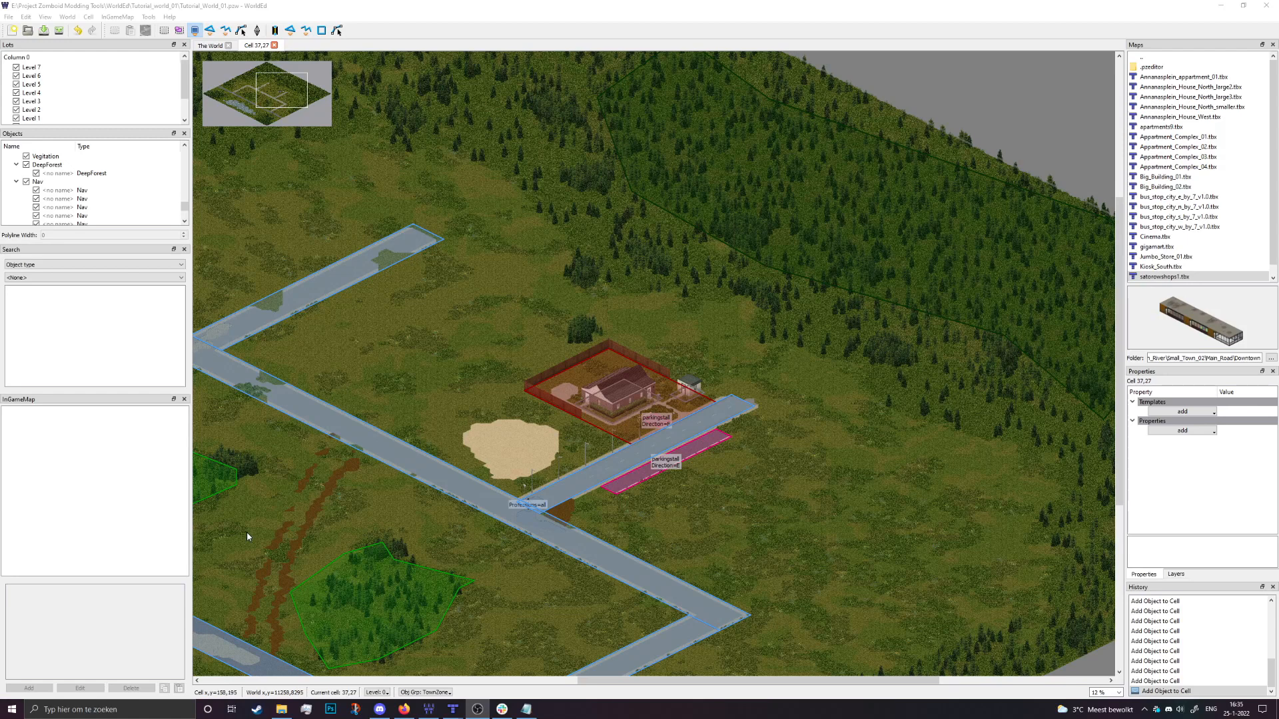
mouse_move(553, 323)
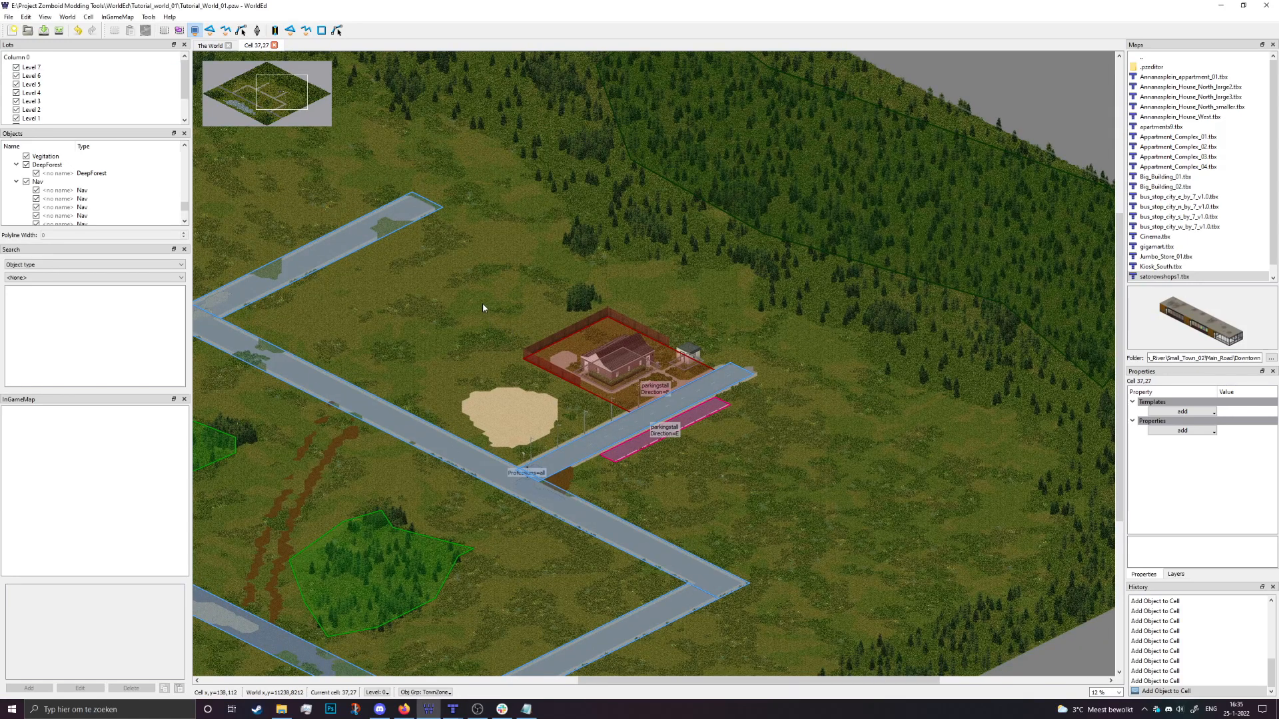
Close the cell view and write the world objects to objects.lua.
click(9, 16)
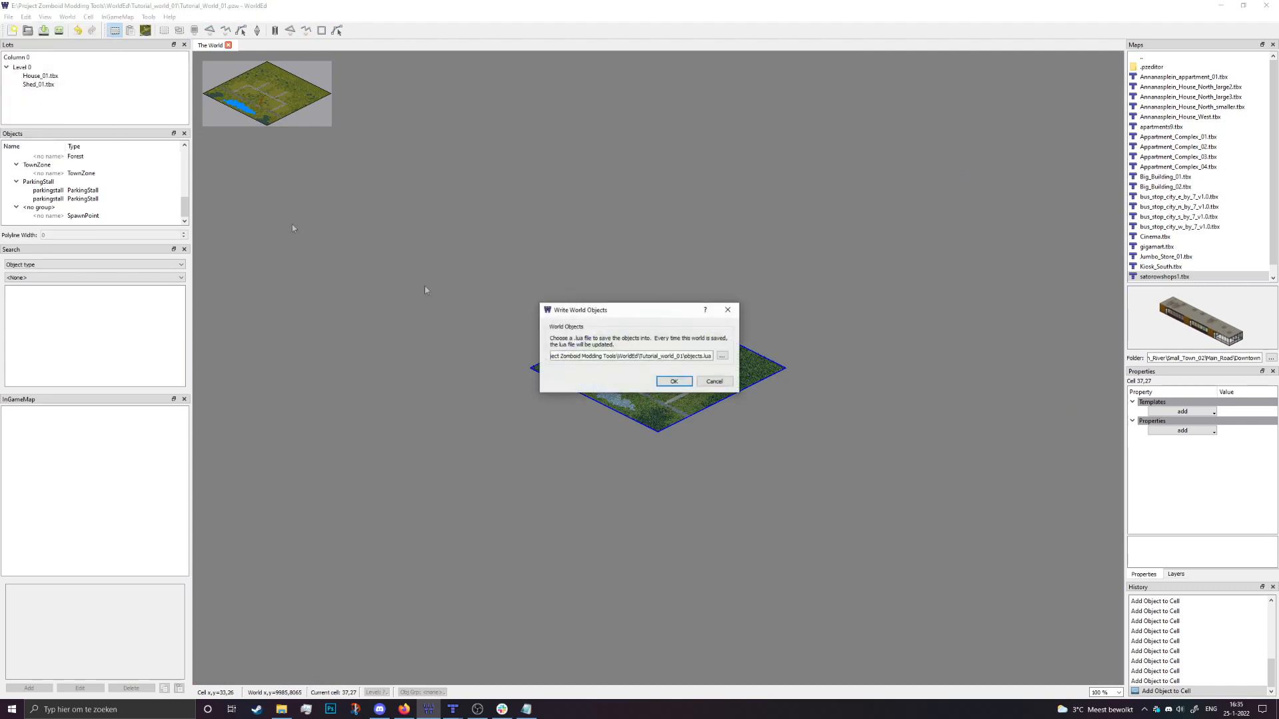
double_click(700, 356)
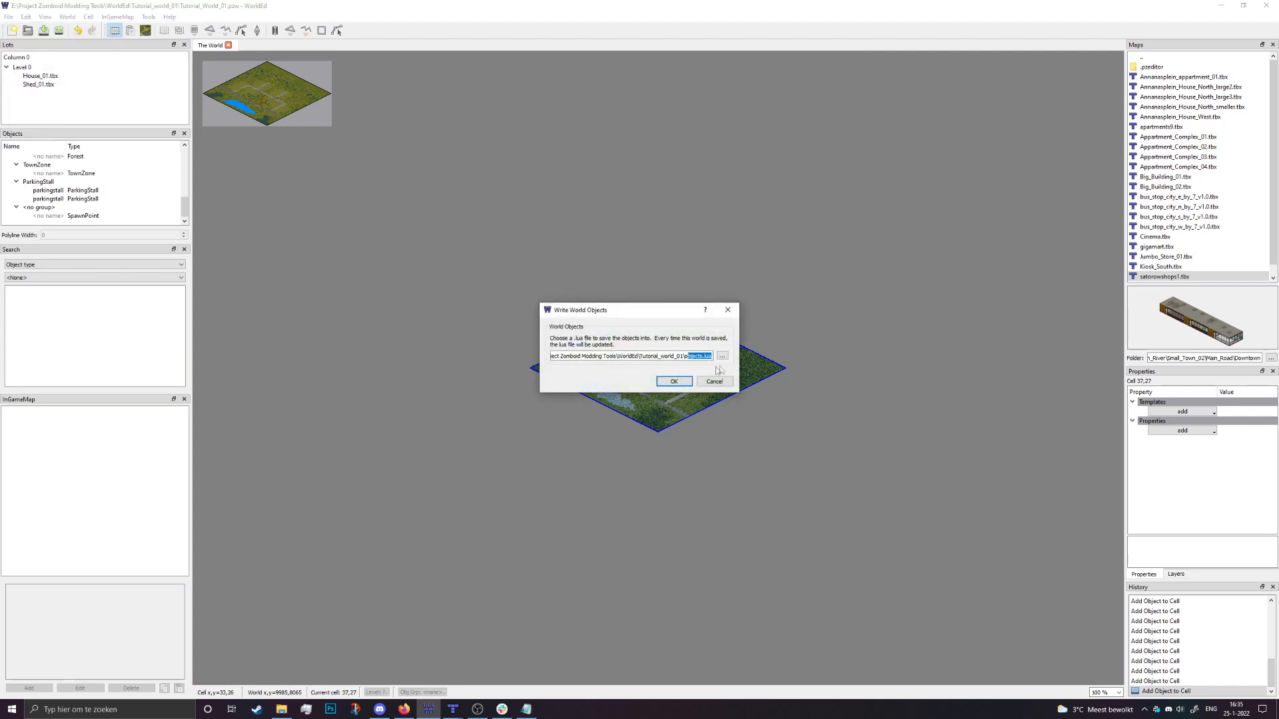
click(673, 382)
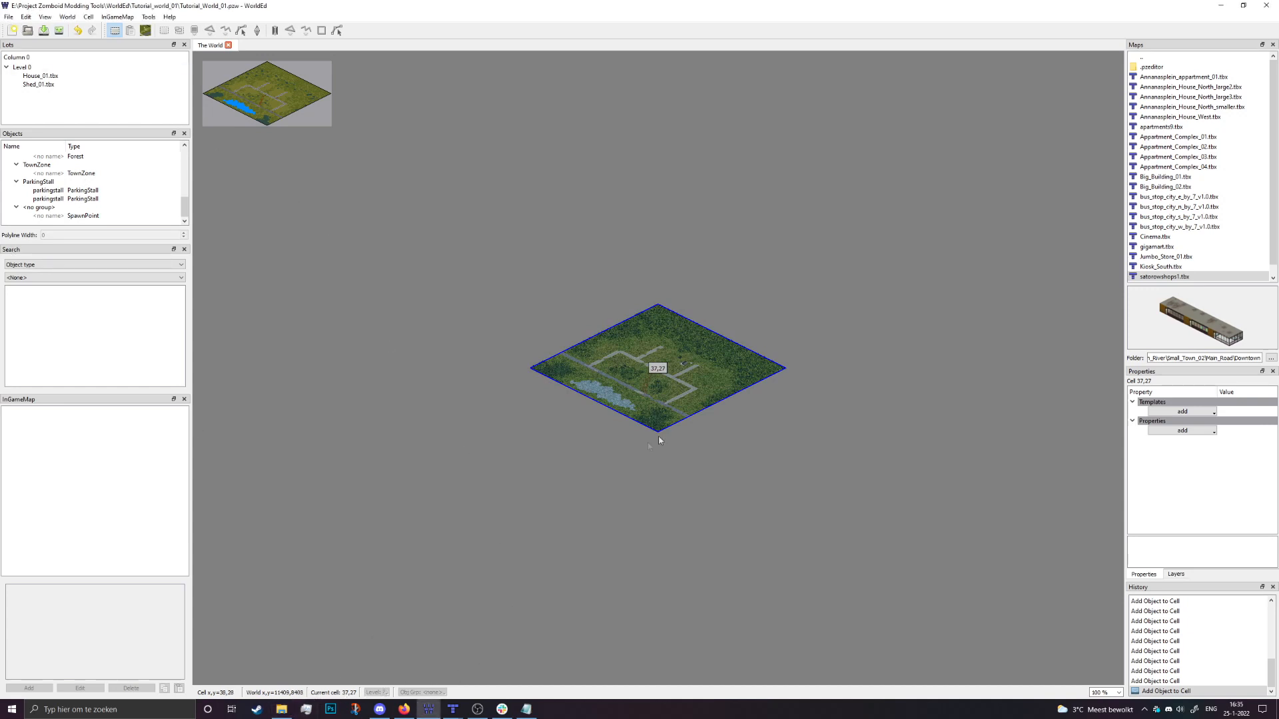
mouse_move(669, 369)
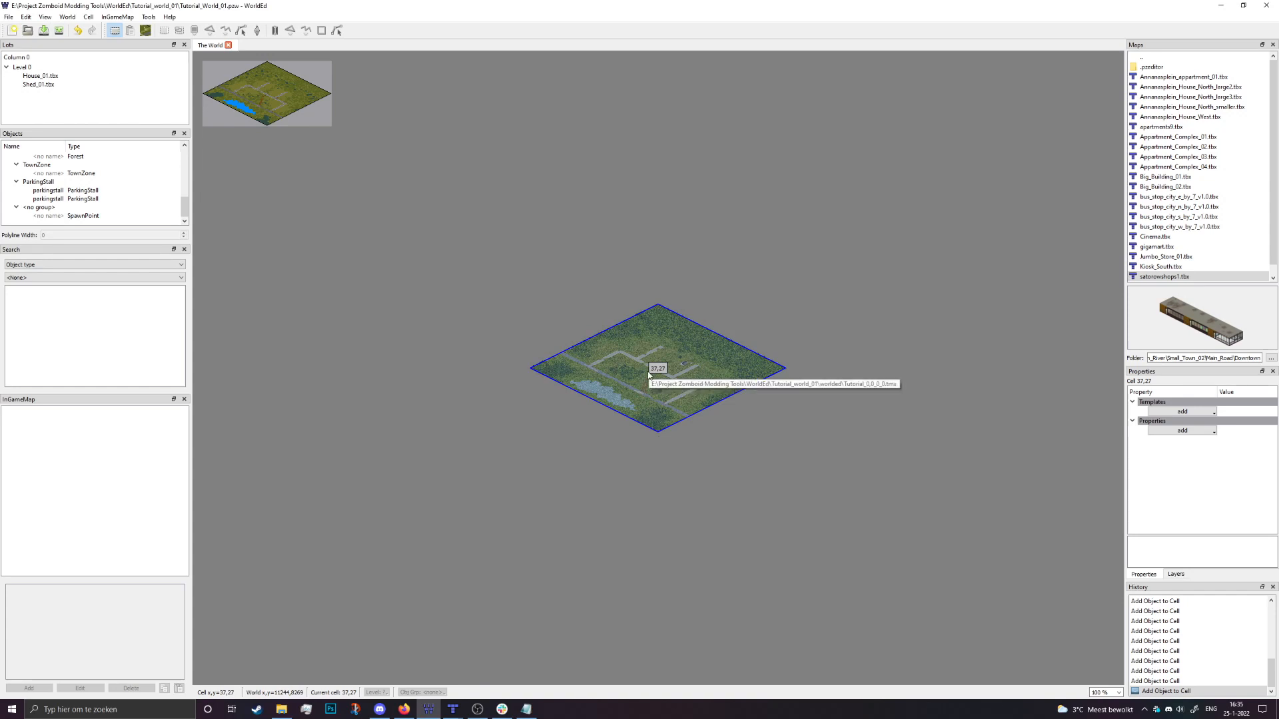